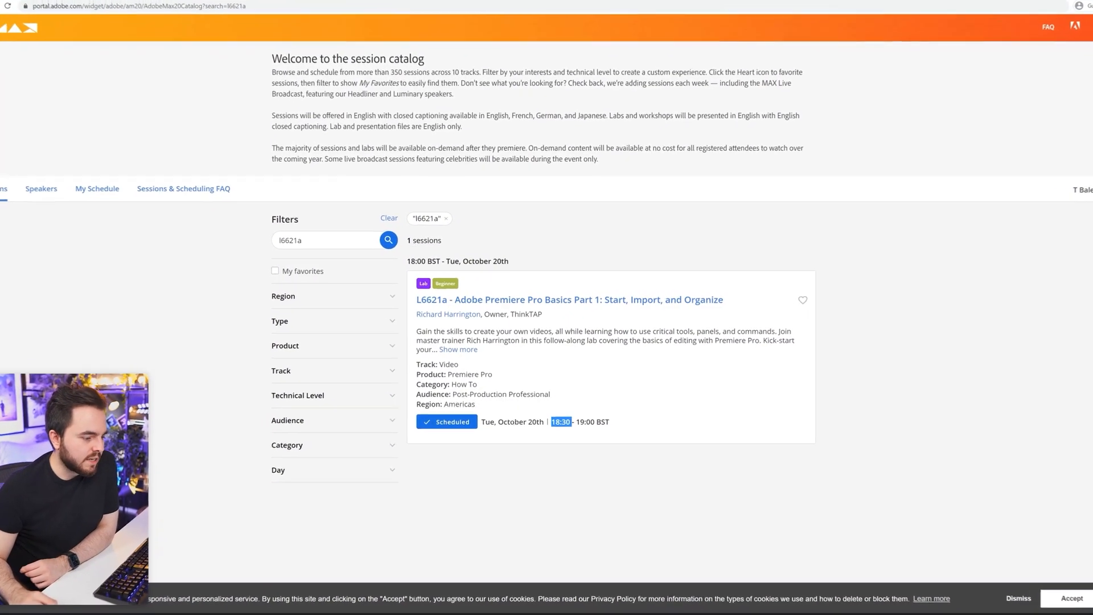
# - Search the session catalog for code L6621b to find Premiere Pro Basics Part 2
pyautogui.scroll(-3)
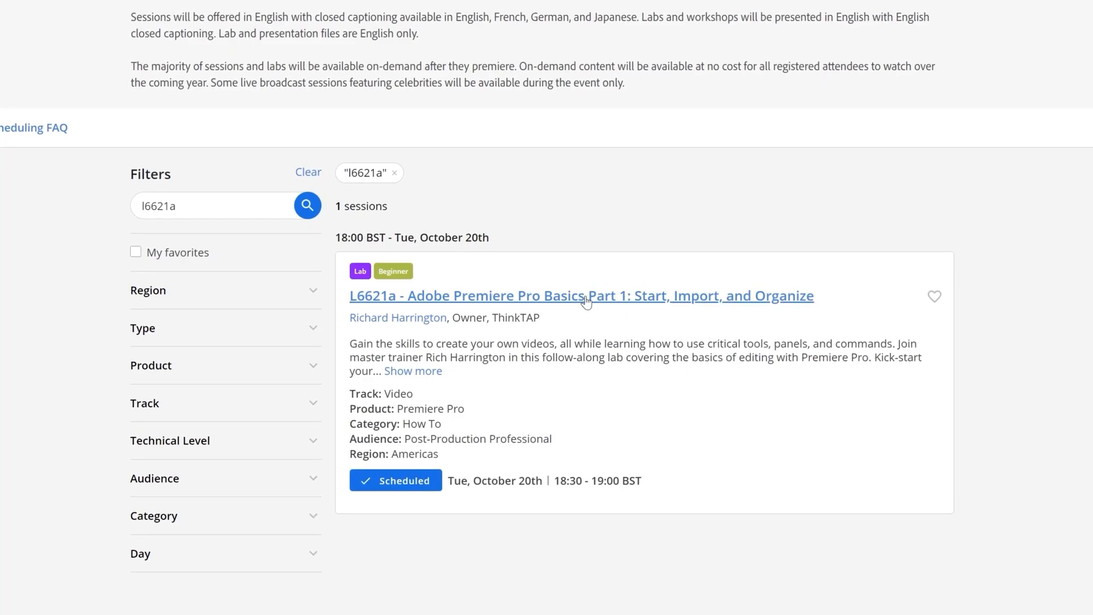
pyautogui.moveTo(609, 305)
pyautogui.write('b')
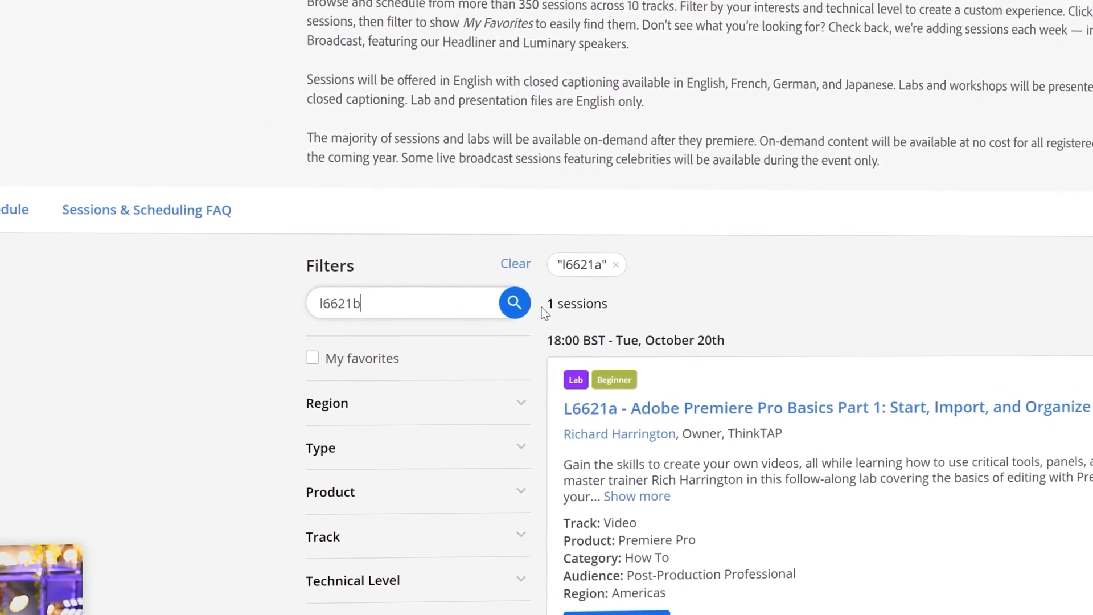
pyautogui.click(513, 302)
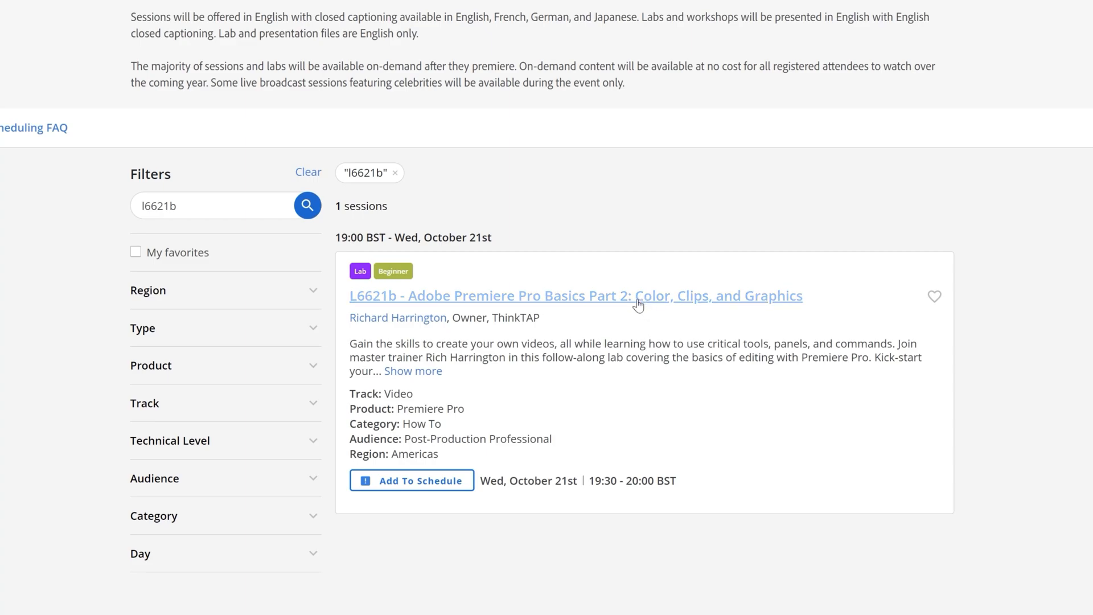
pyautogui.moveTo(773, 309)
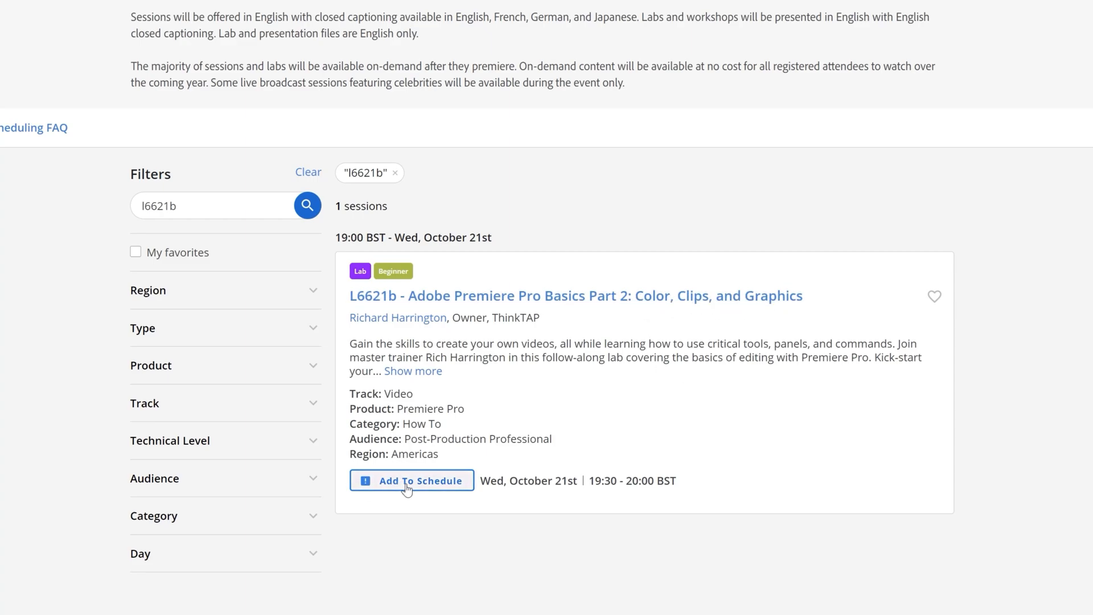
pyautogui.click(412, 480)
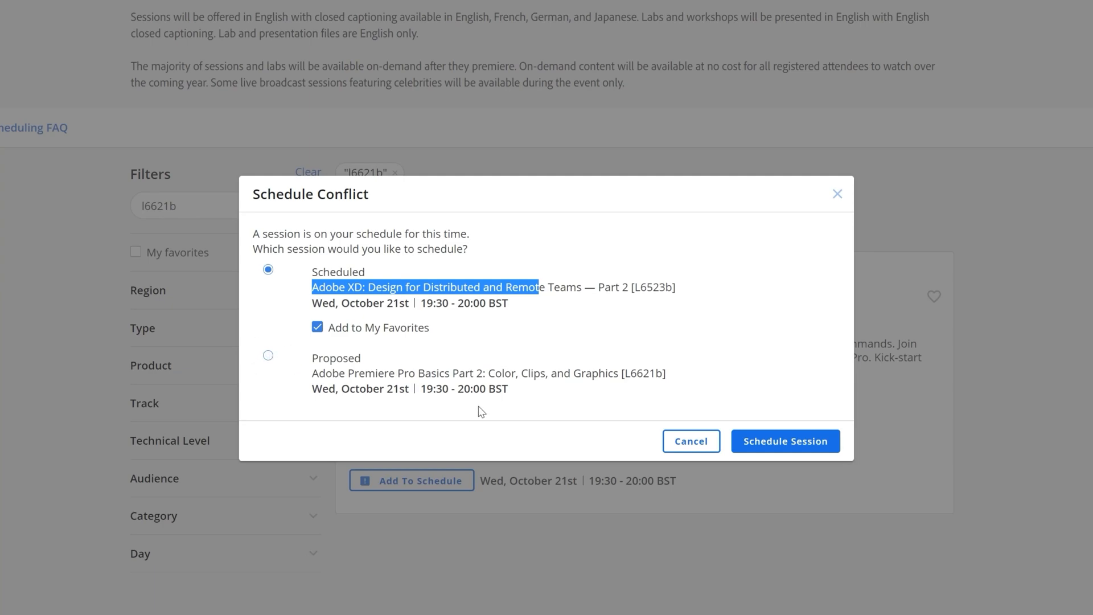
pyautogui.click(691, 441)
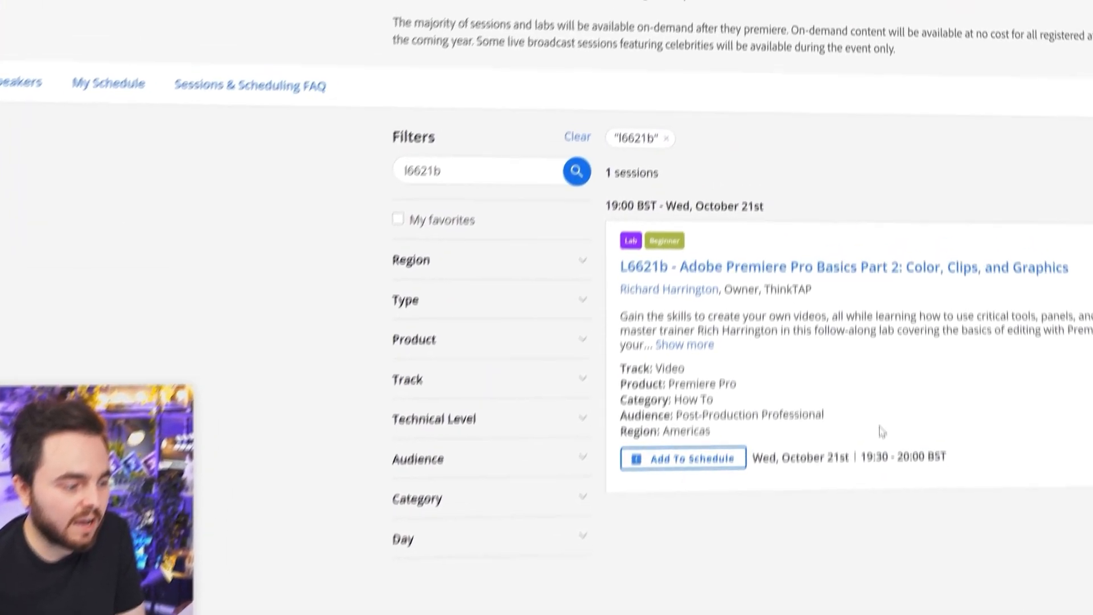
# - Replace the search code with L6626a to find Editing Faster and Smarter Part 1
pyautogui.scroll(-3)
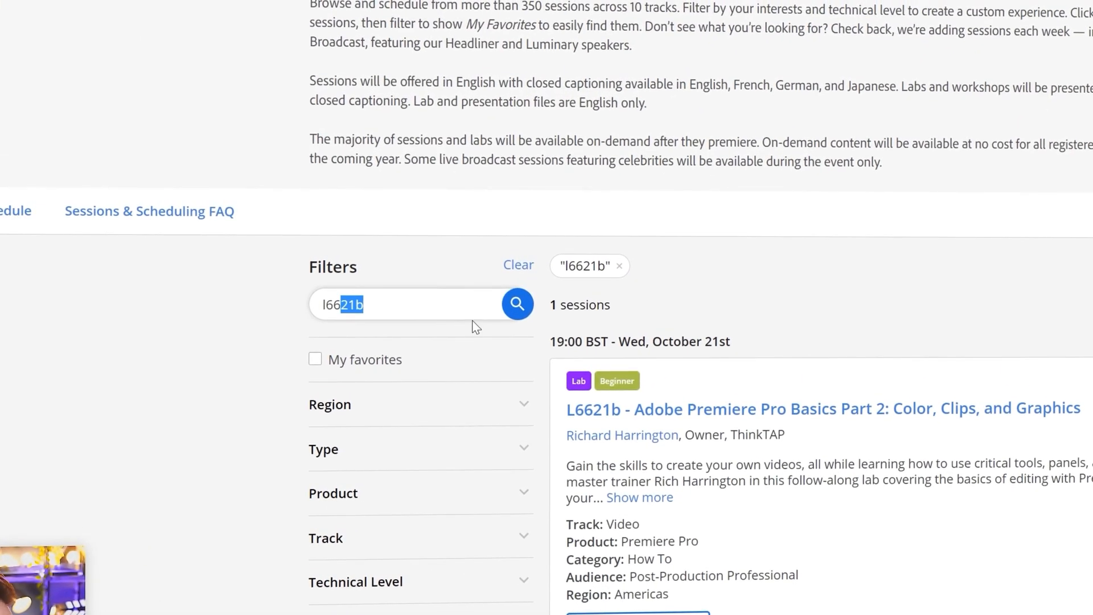
pyautogui.press('Backspace')
pyautogui.write('6a')
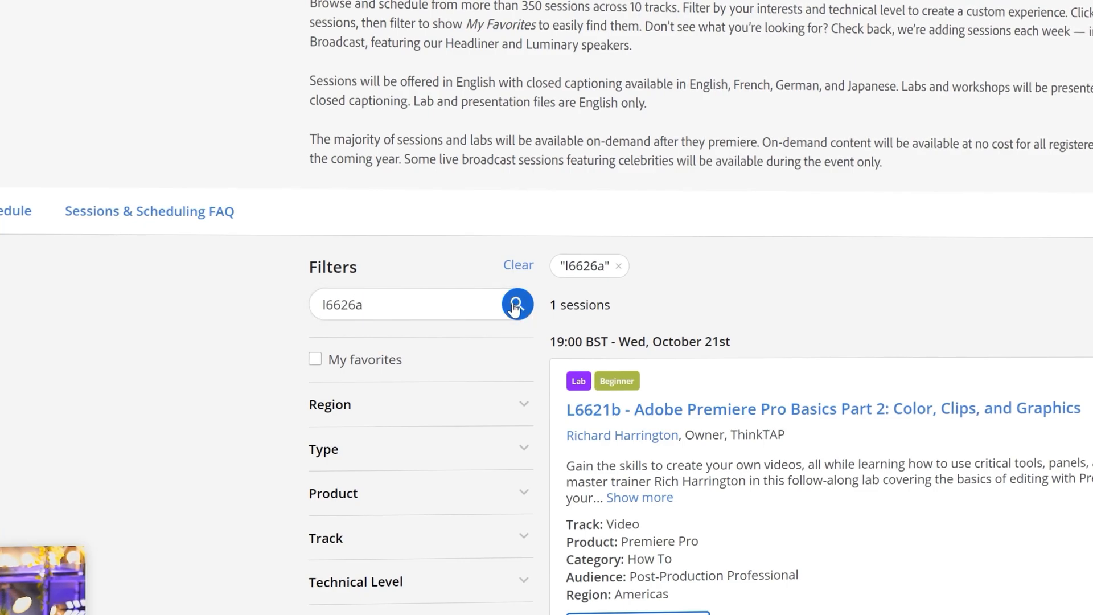
pyautogui.click(517, 304)
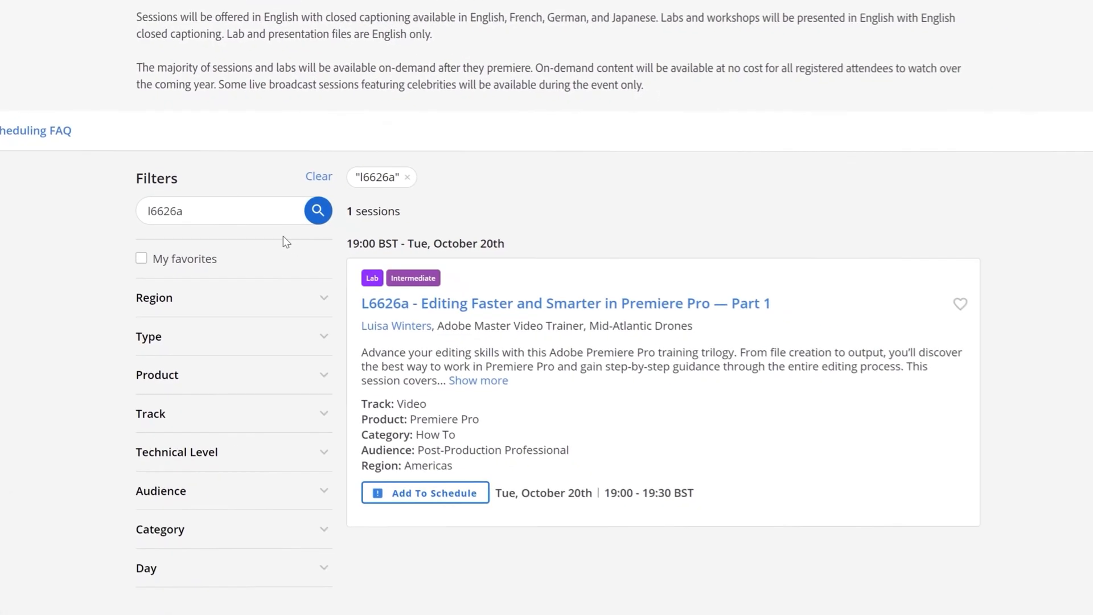
pyautogui.scroll(-3)
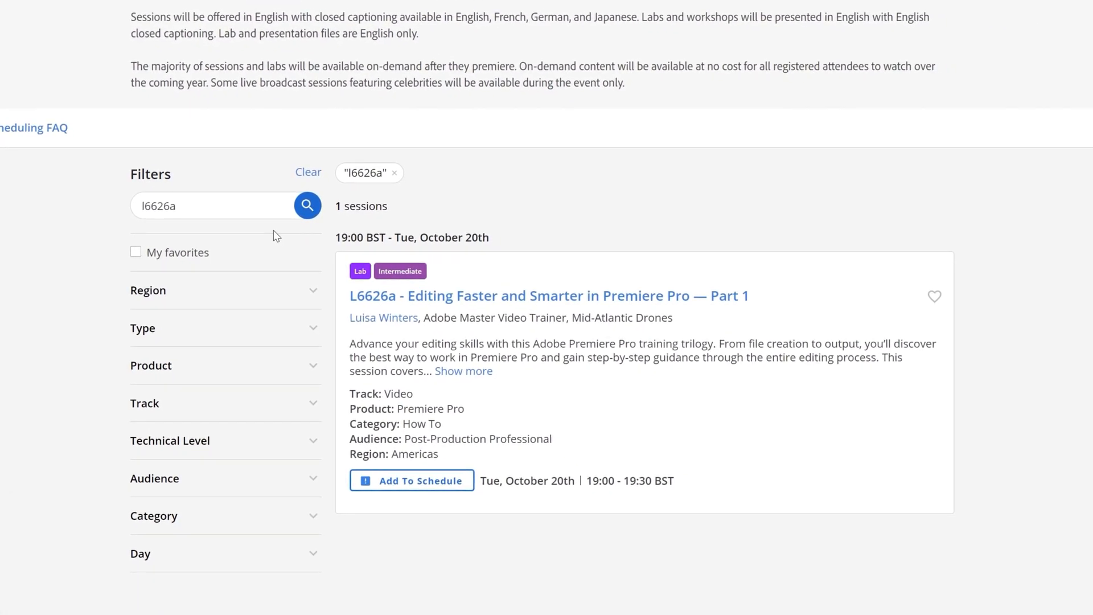
pyautogui.scroll(-3)
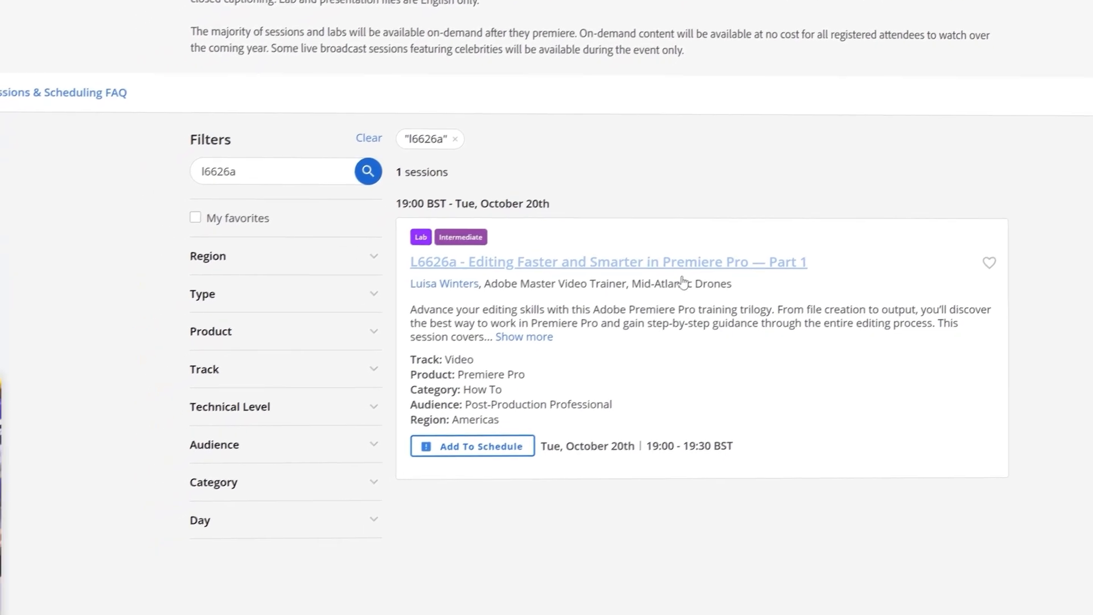